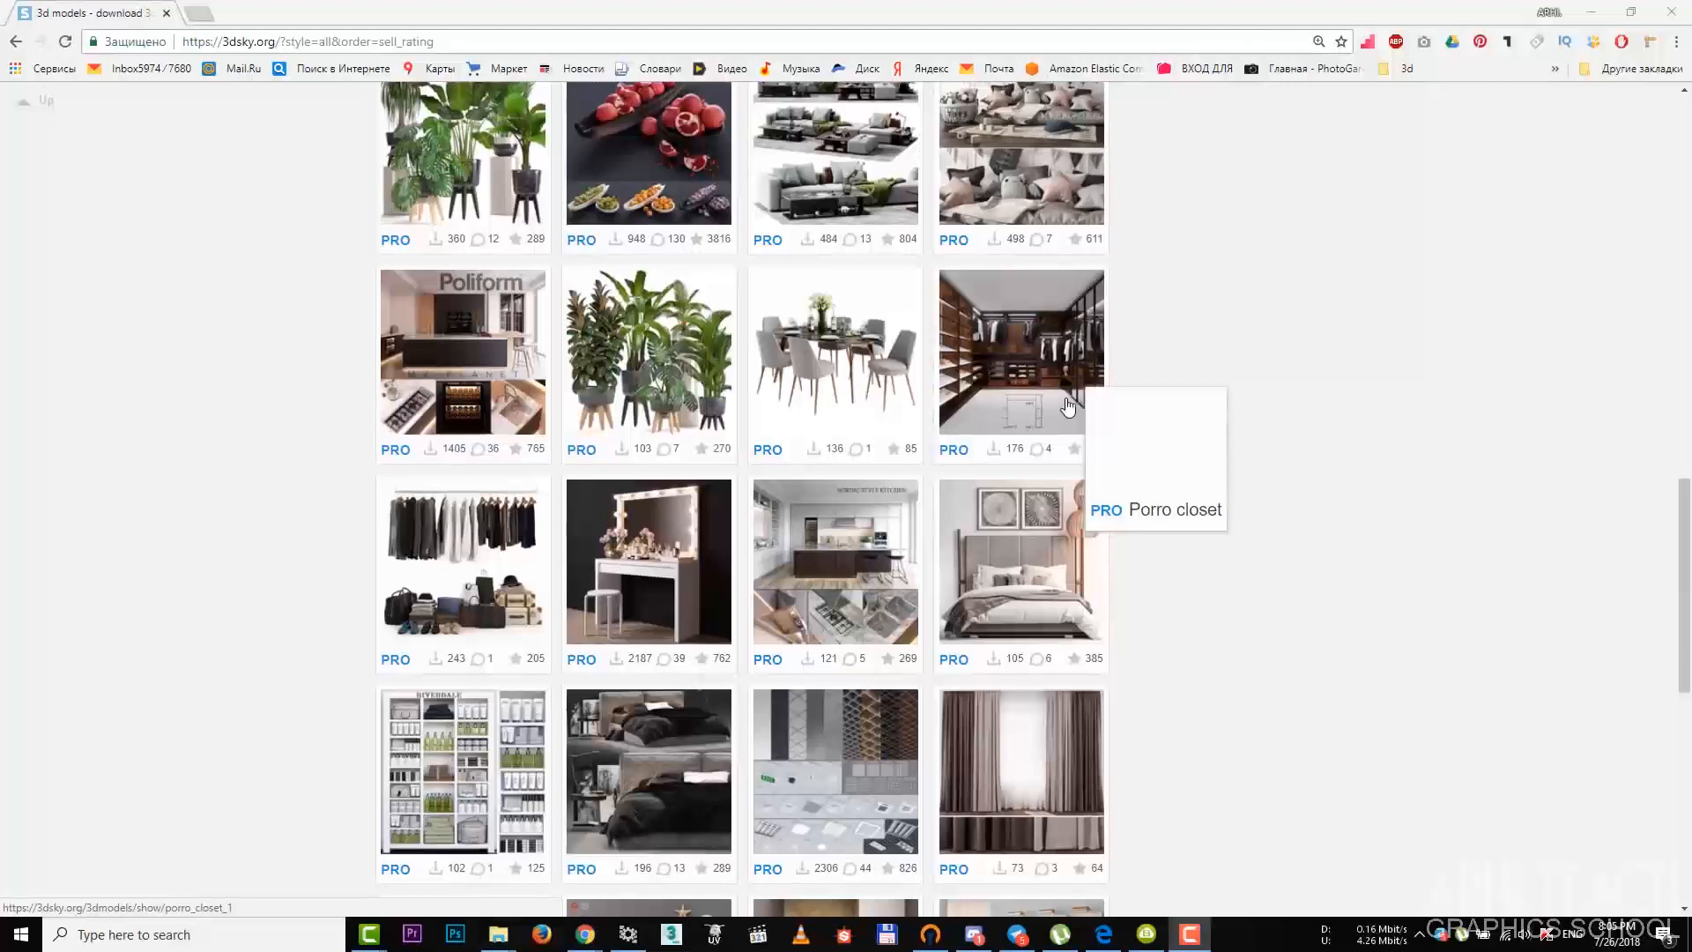
pyautogui.moveTo(649, 559)
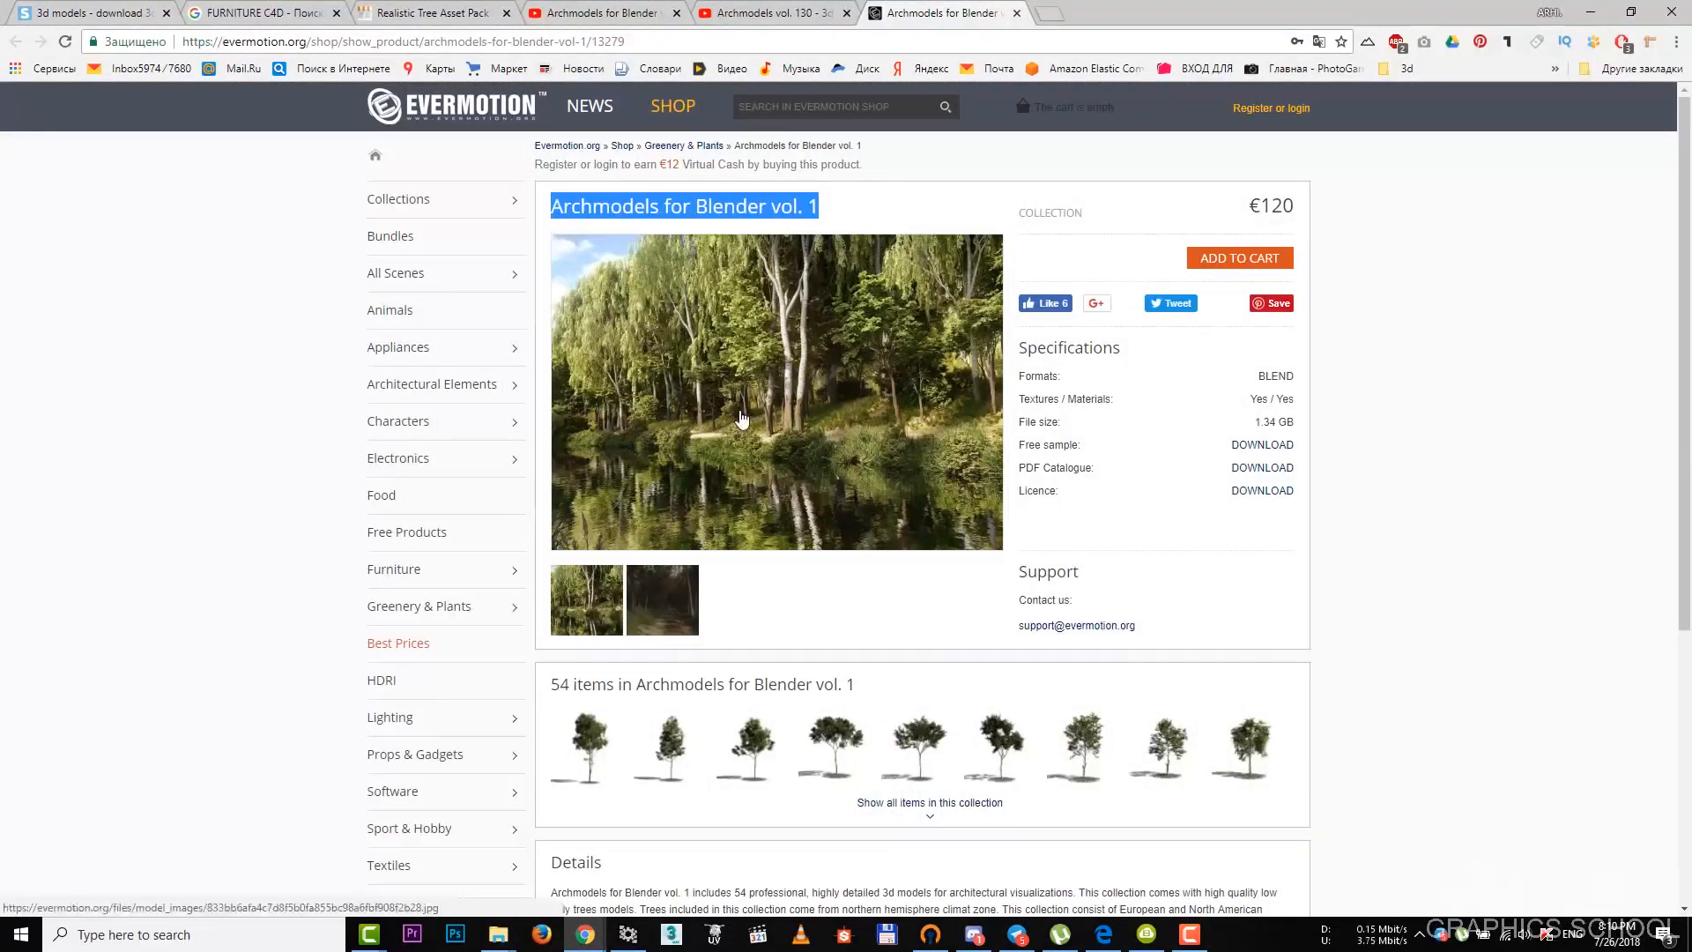
# - Preview one tree model from Archmodels for Blender vol. 1, then leave the preview
pyautogui.click(741, 418)
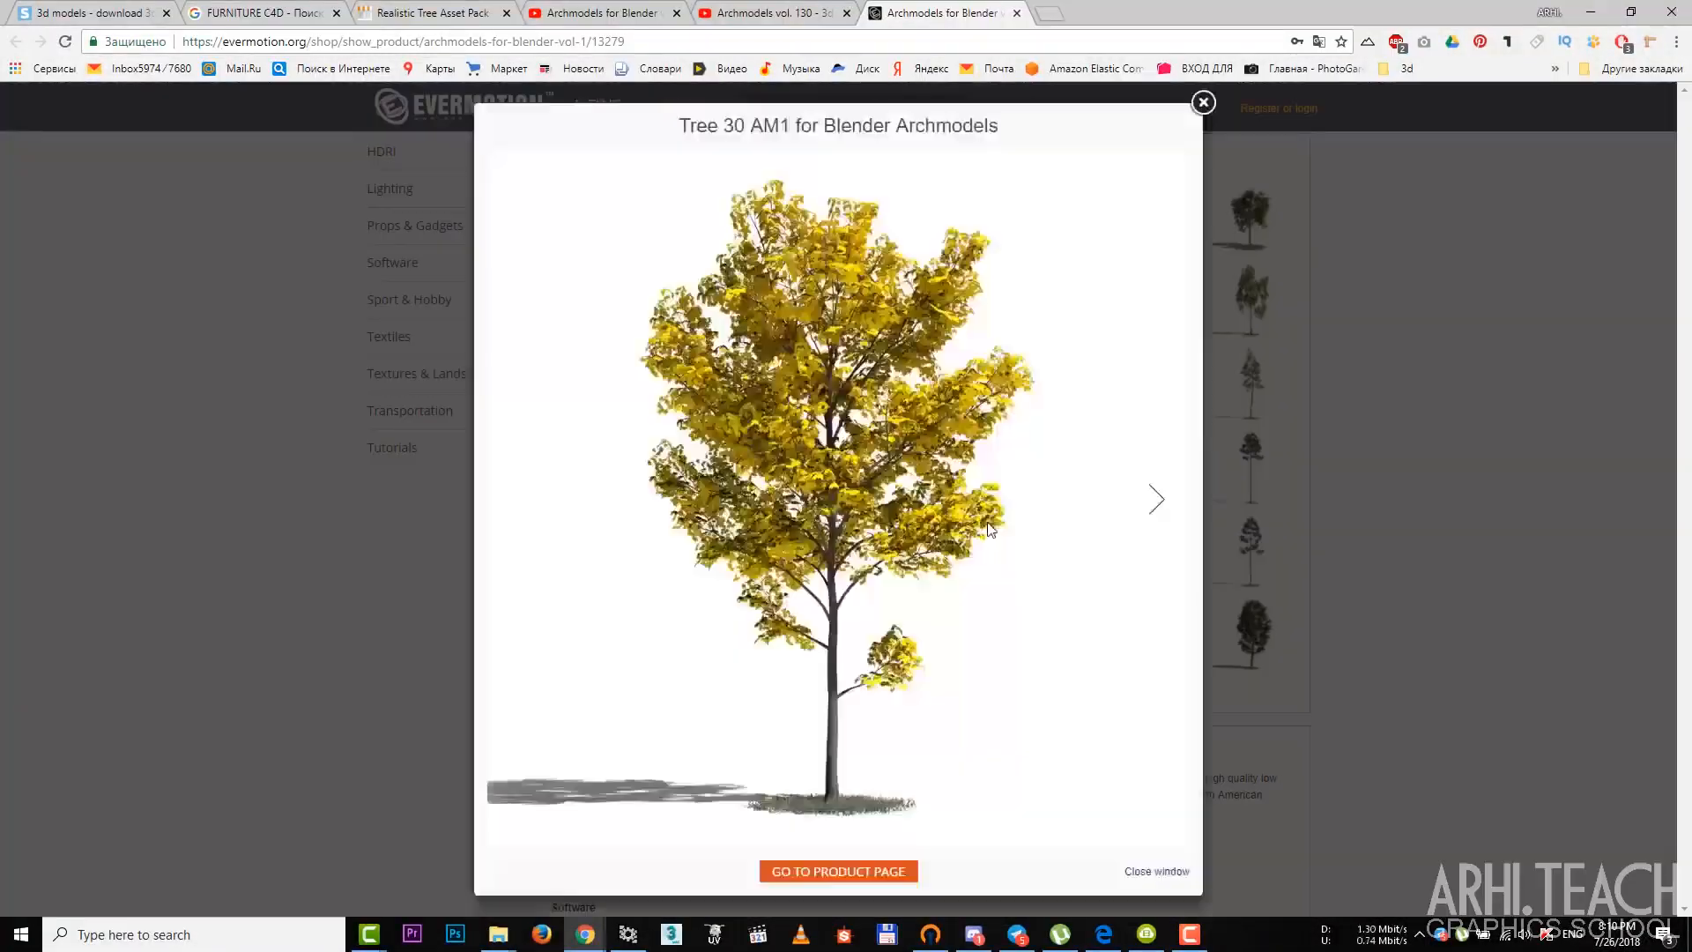
pyautogui.click(1202, 103)
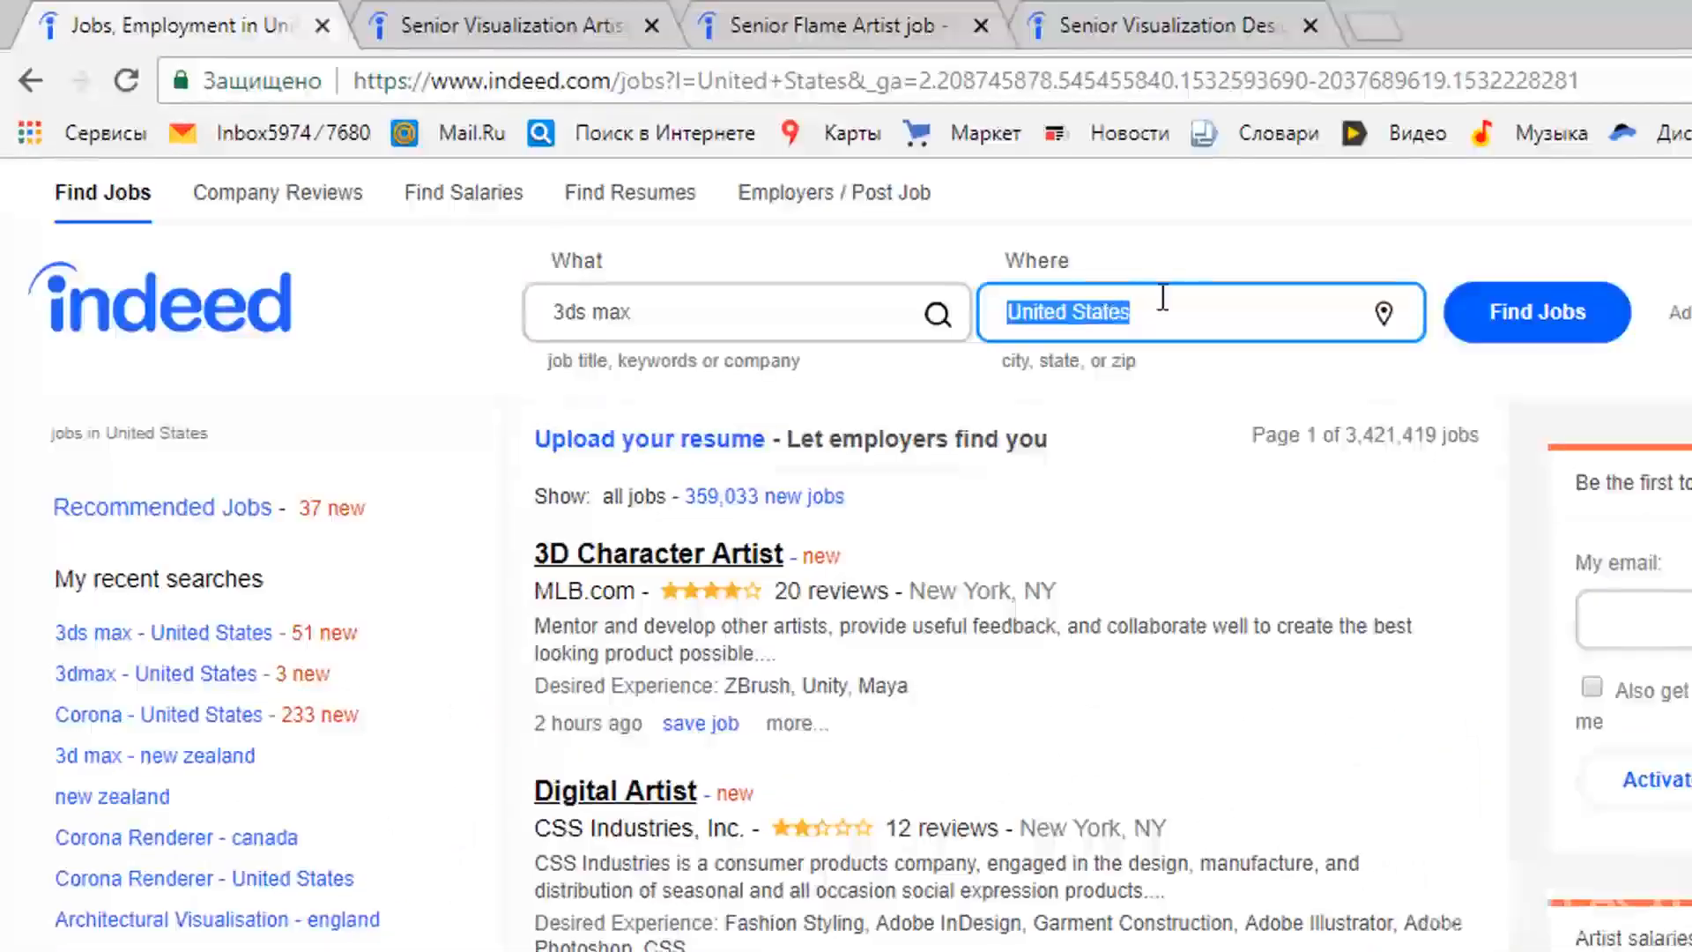
# - Run the Indeed search for '3ds max' jobs in the United States and review the listings
pyautogui.click(1536, 312)
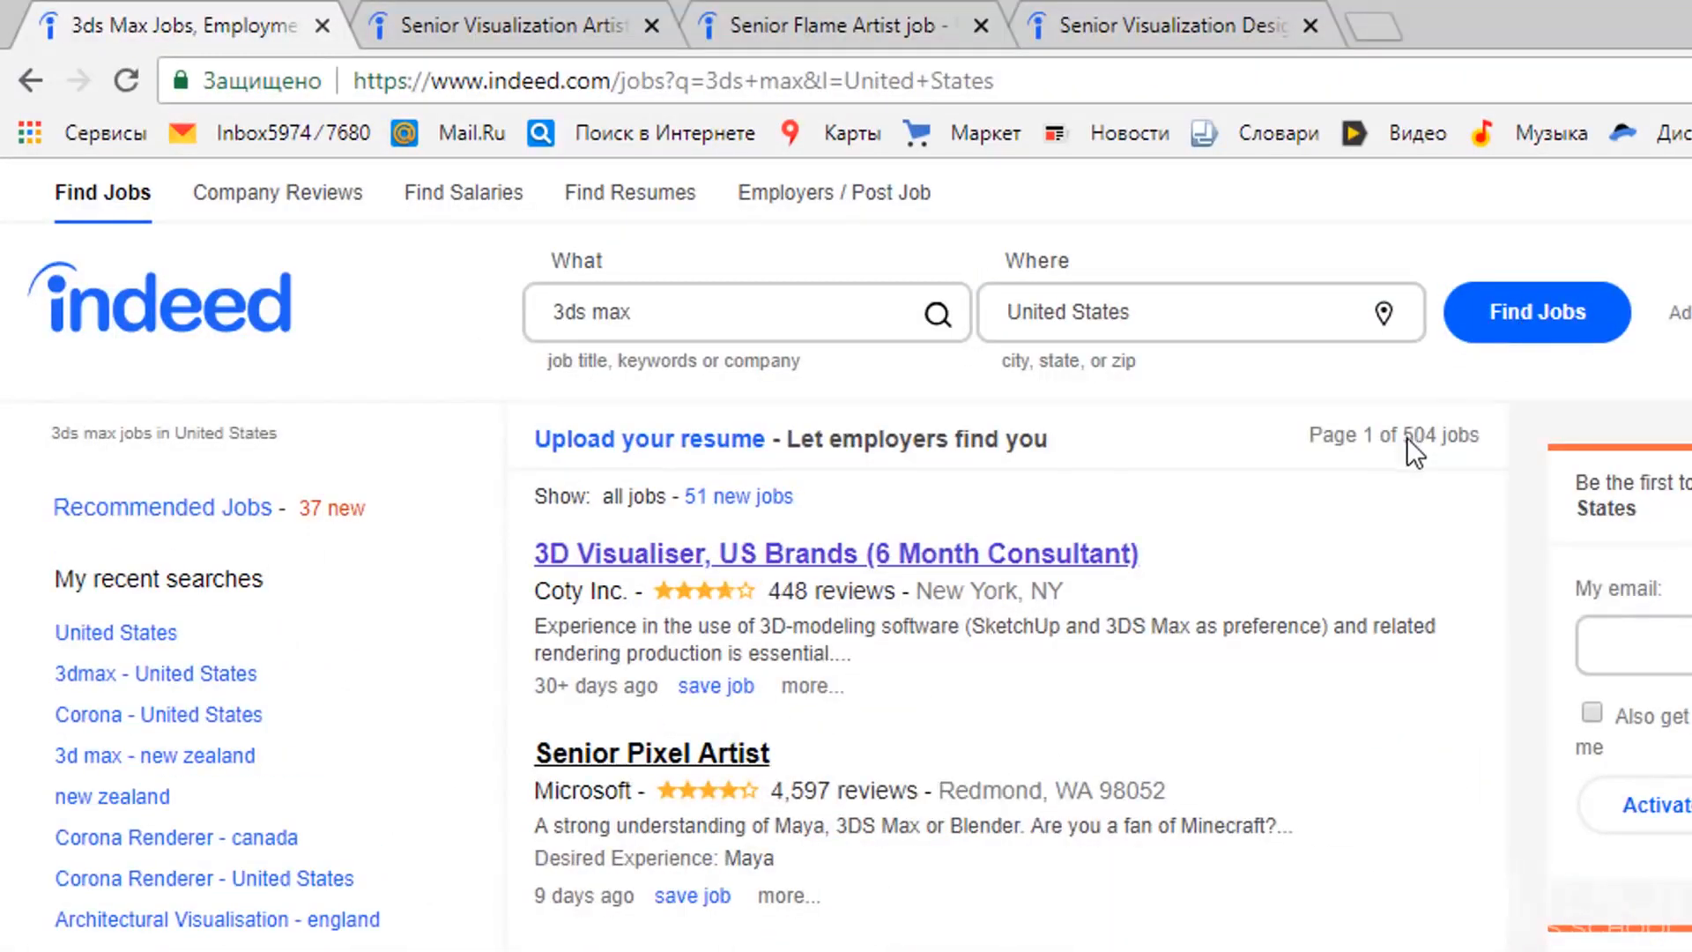
pyautogui.moveTo(455, 201); pyautogui.dragTo(1614, 685)
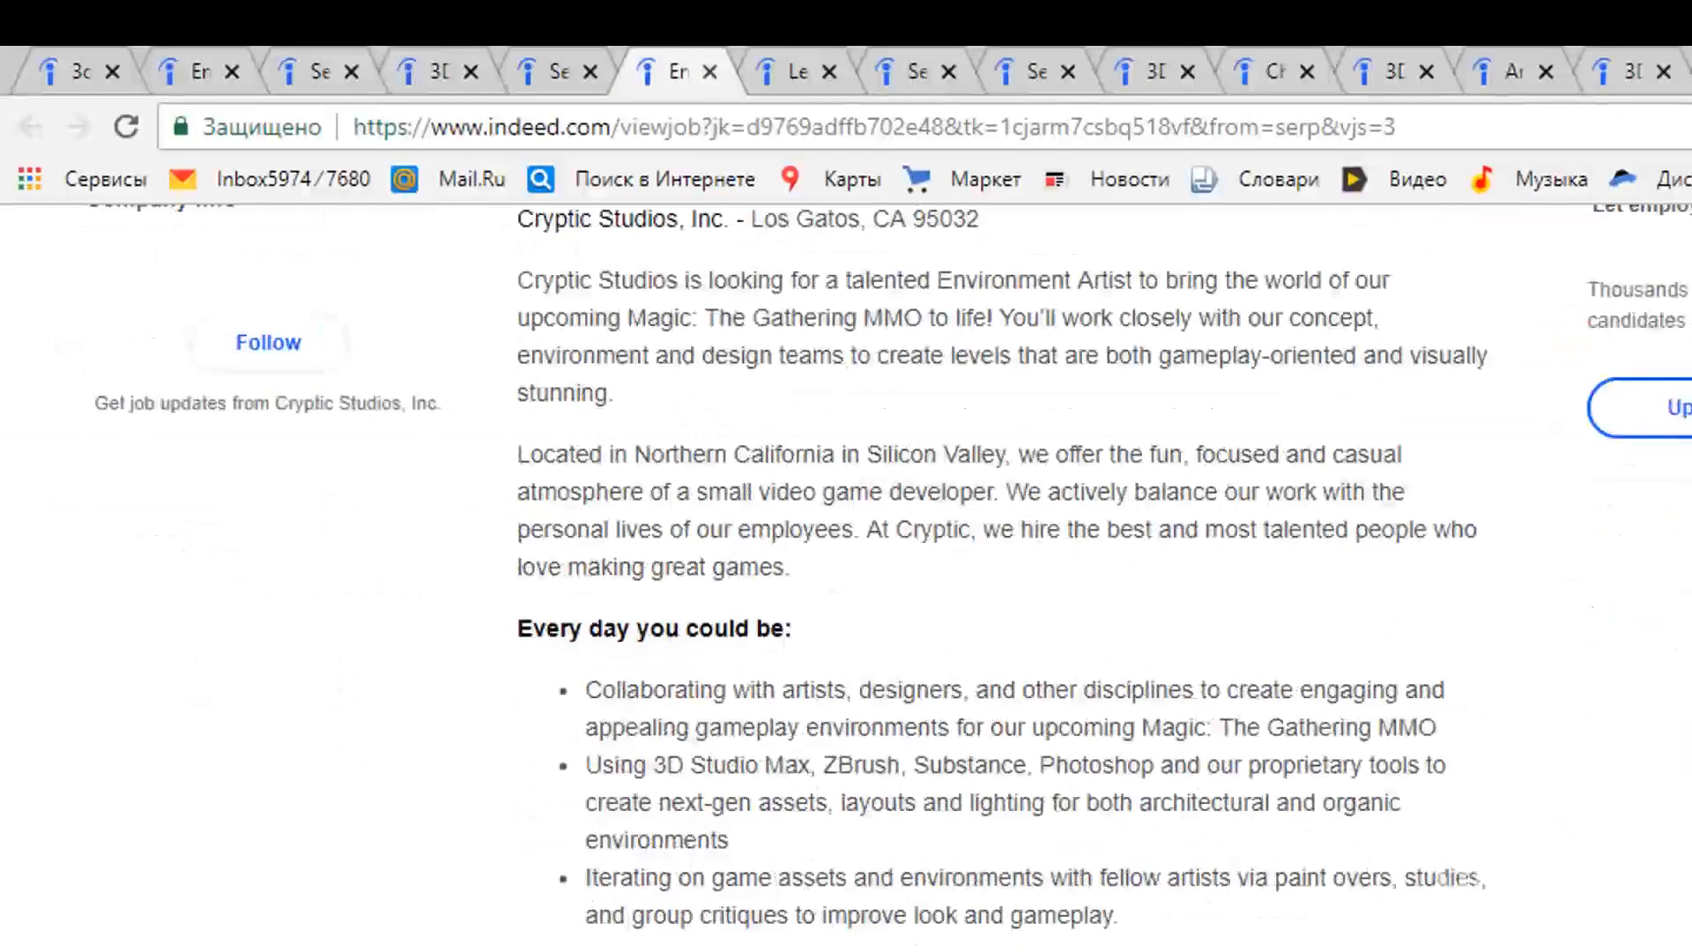
pyautogui.click(796, 70)
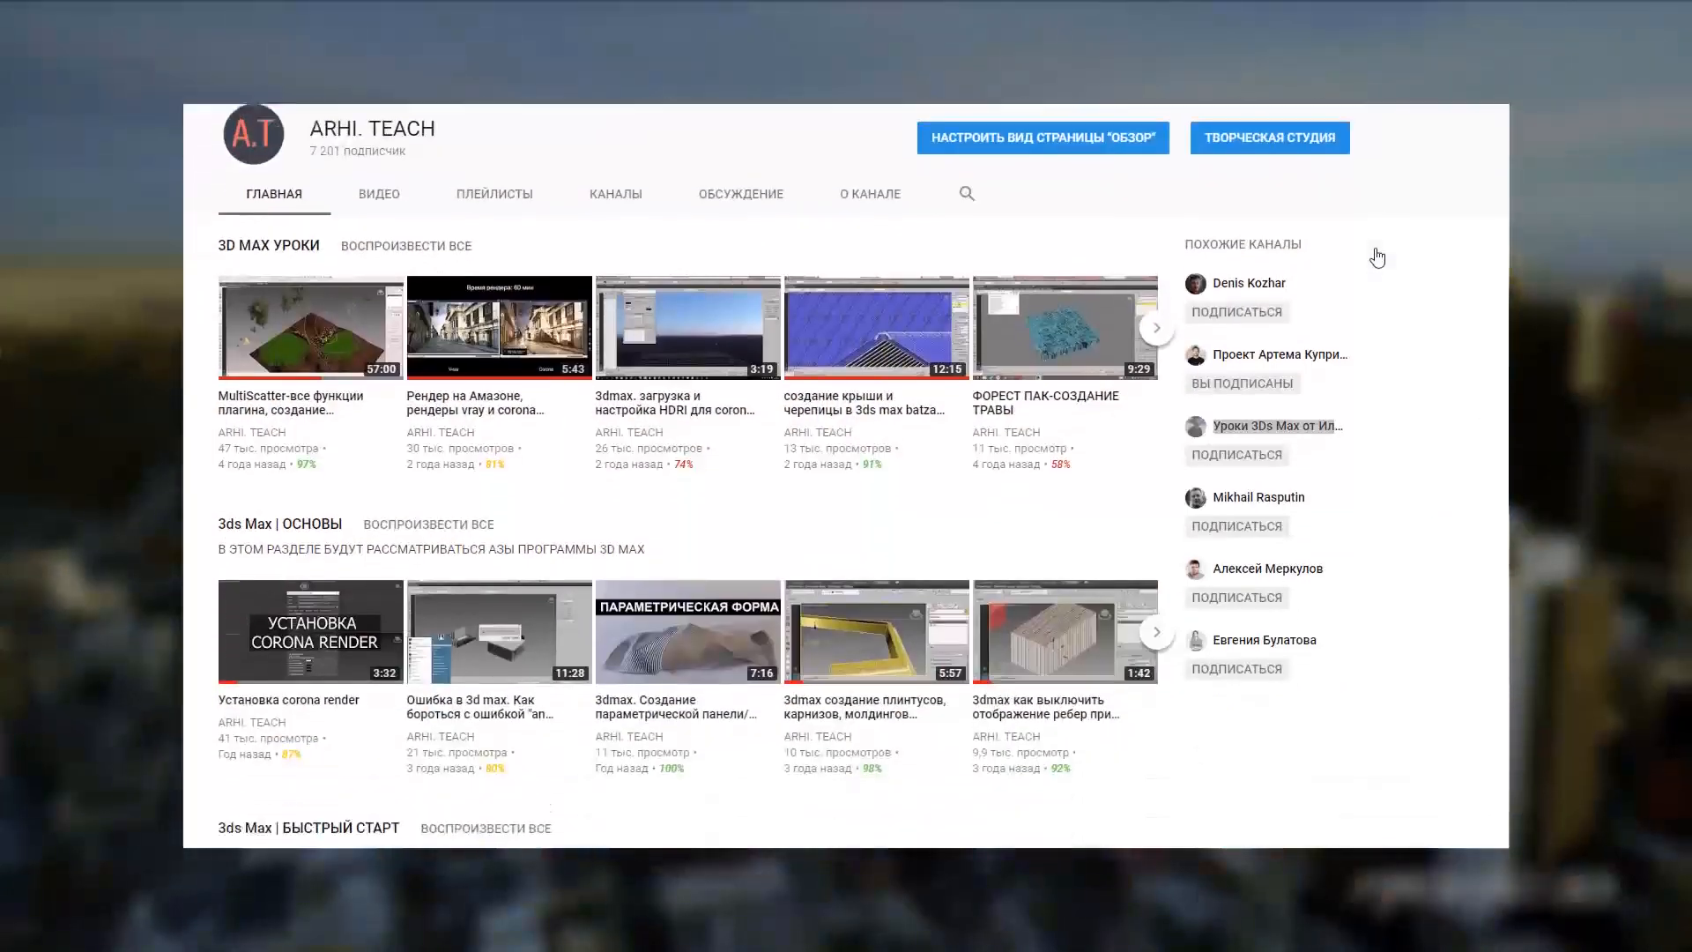
# - Scroll through the ARHI. TEACH channel's 3ds Max lesson playlists
pyautogui.scroll(-3)
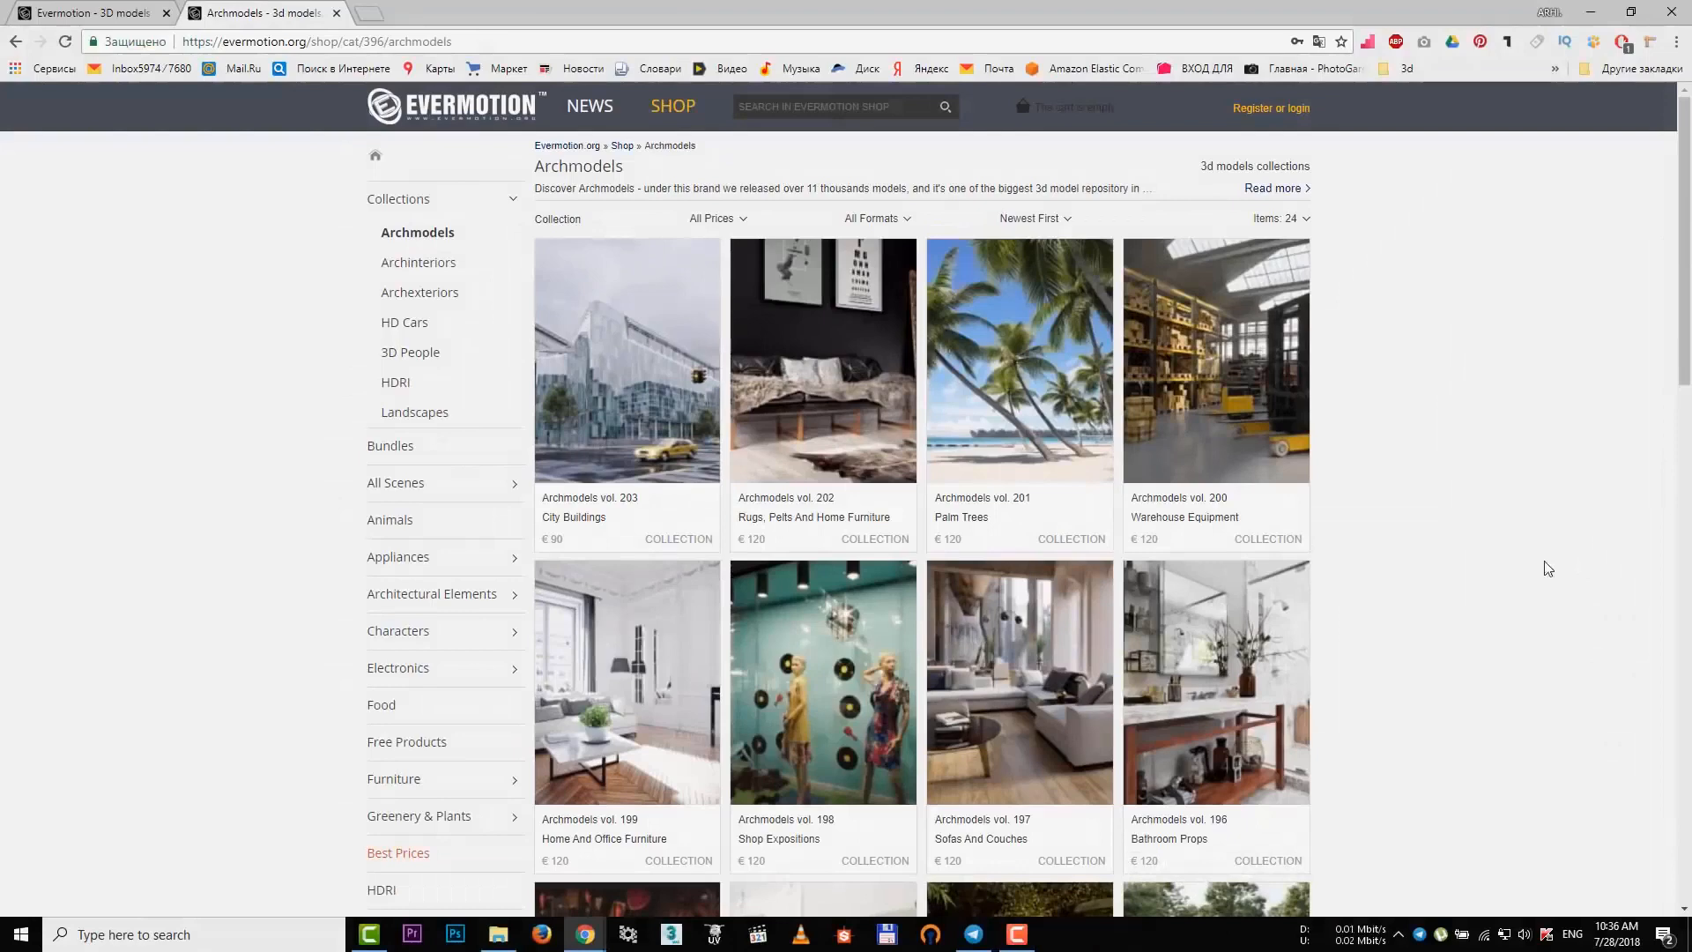
# - Advance the Archmodels collections listing to page 3 with Store Fixtures, Trees and Interior Lighting
pyautogui.scroll(-3)
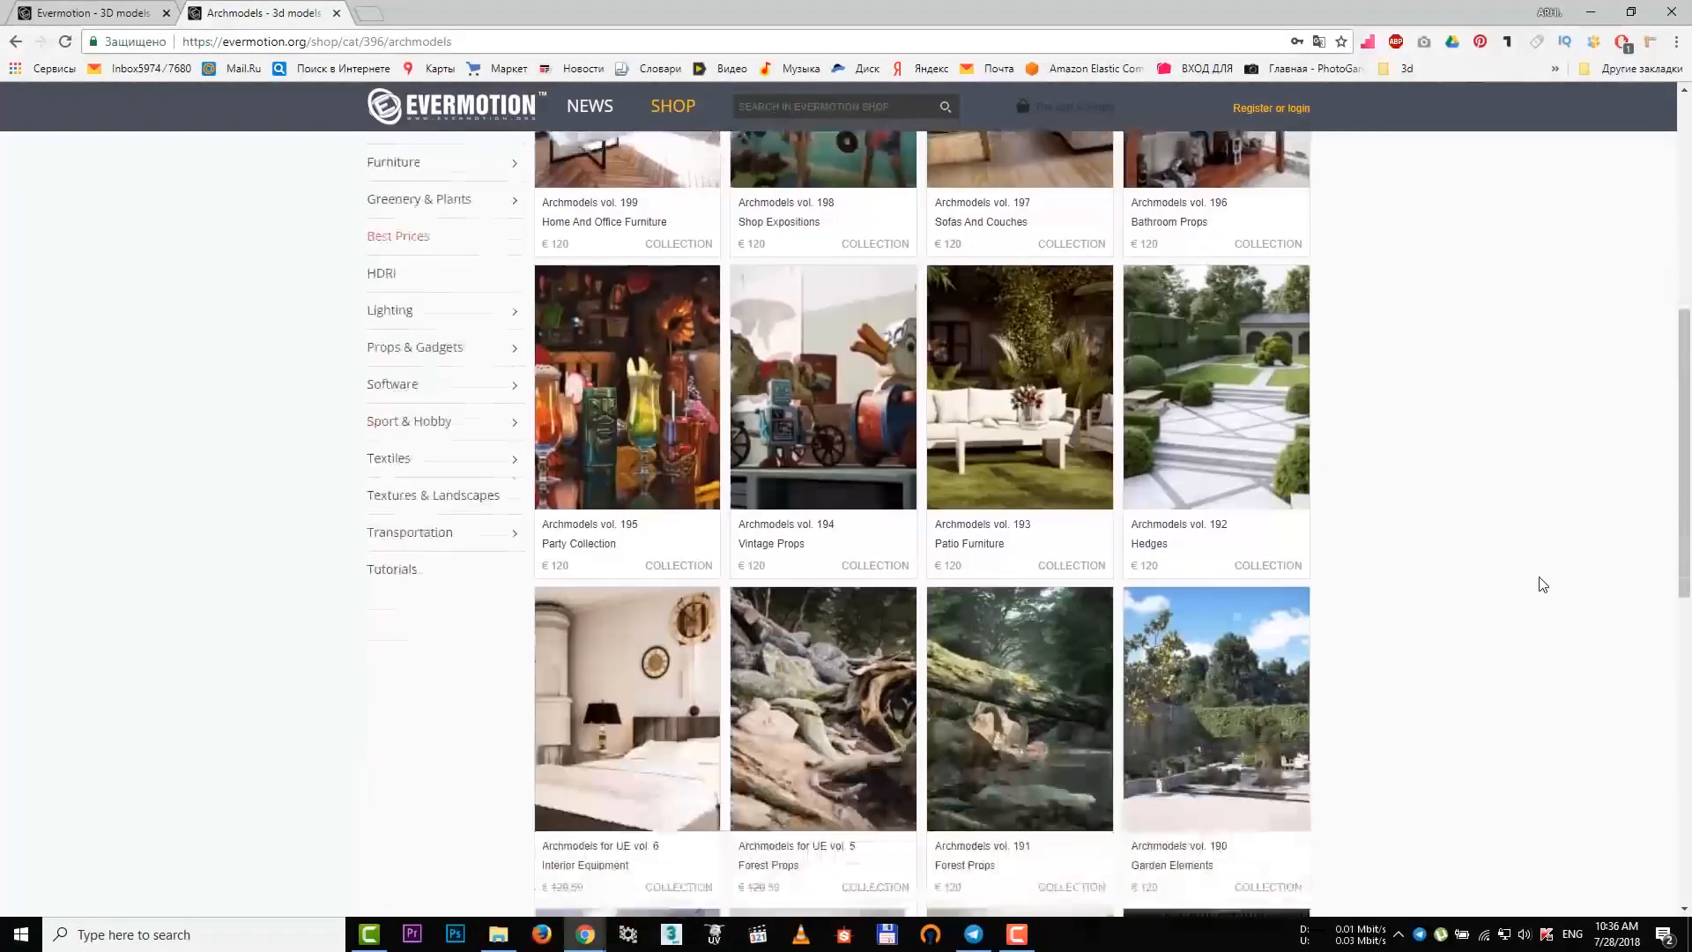
pyautogui.scroll(-3)
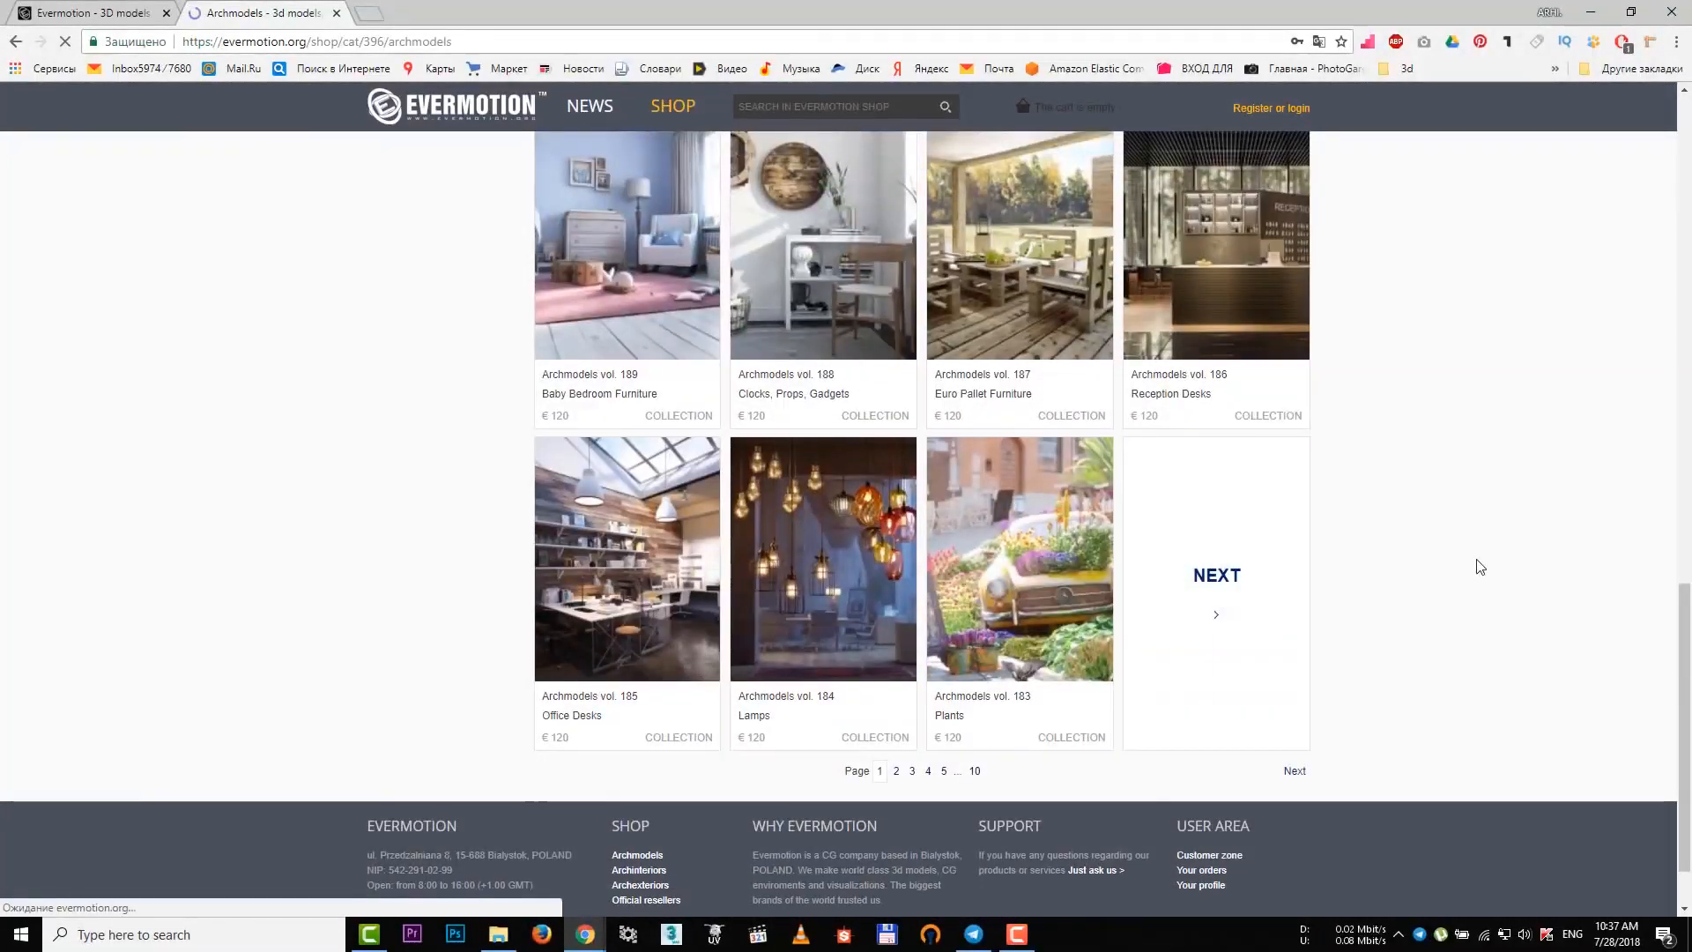
pyautogui.click(1216, 575)
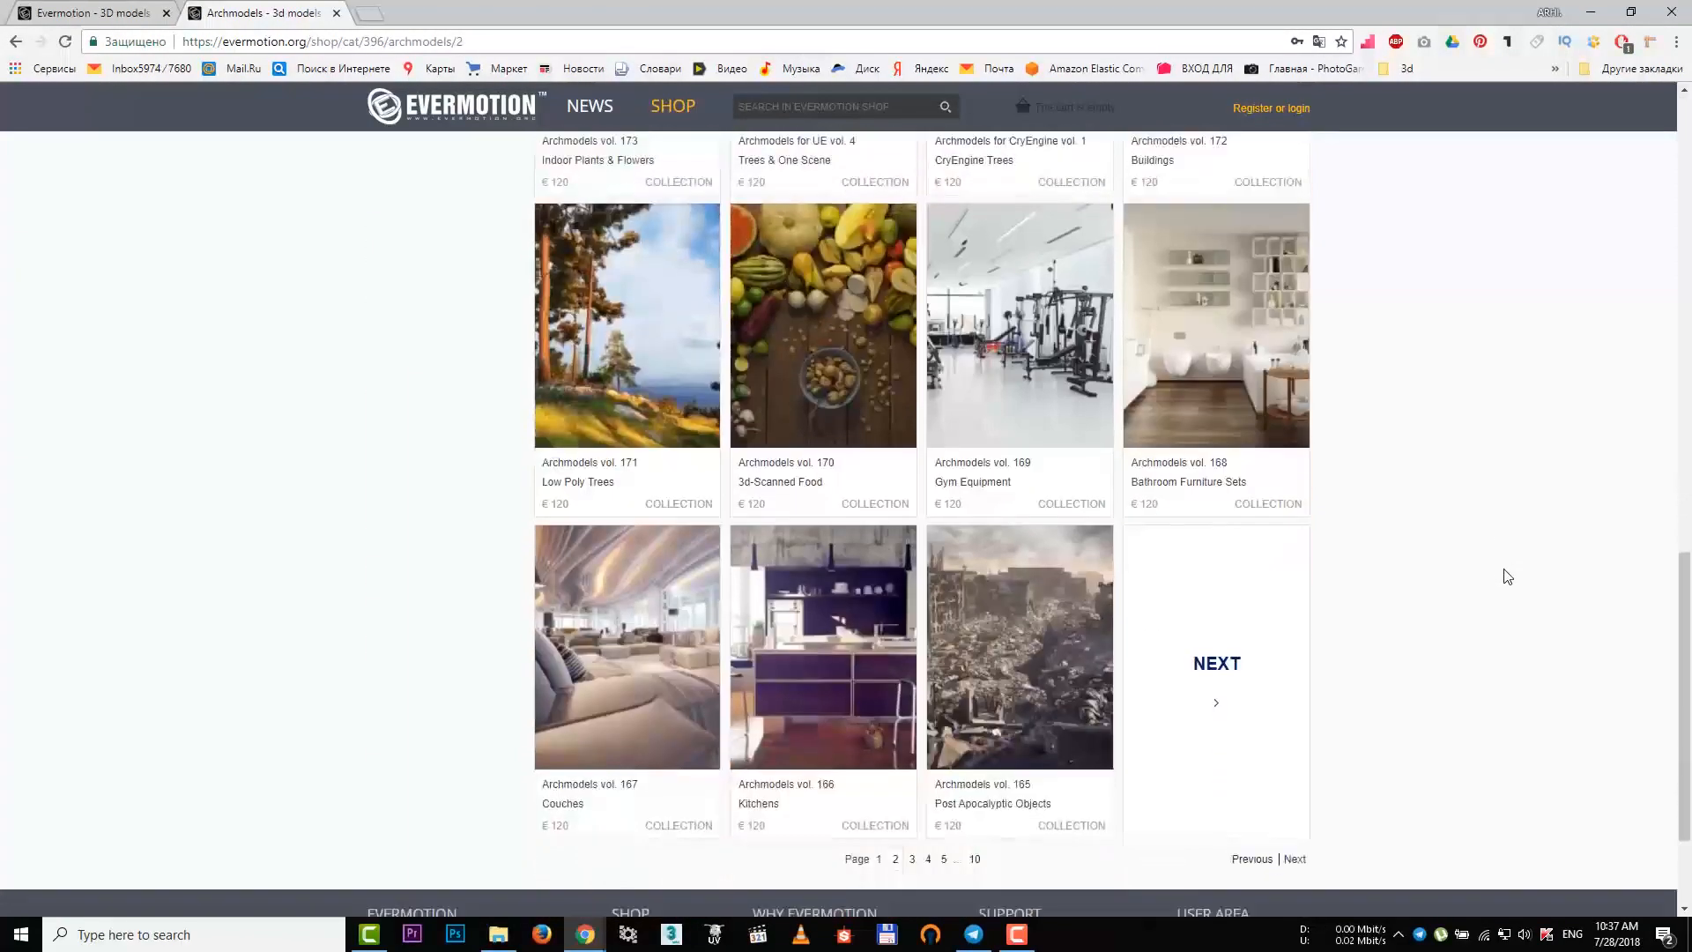
pyautogui.click(1216, 663)
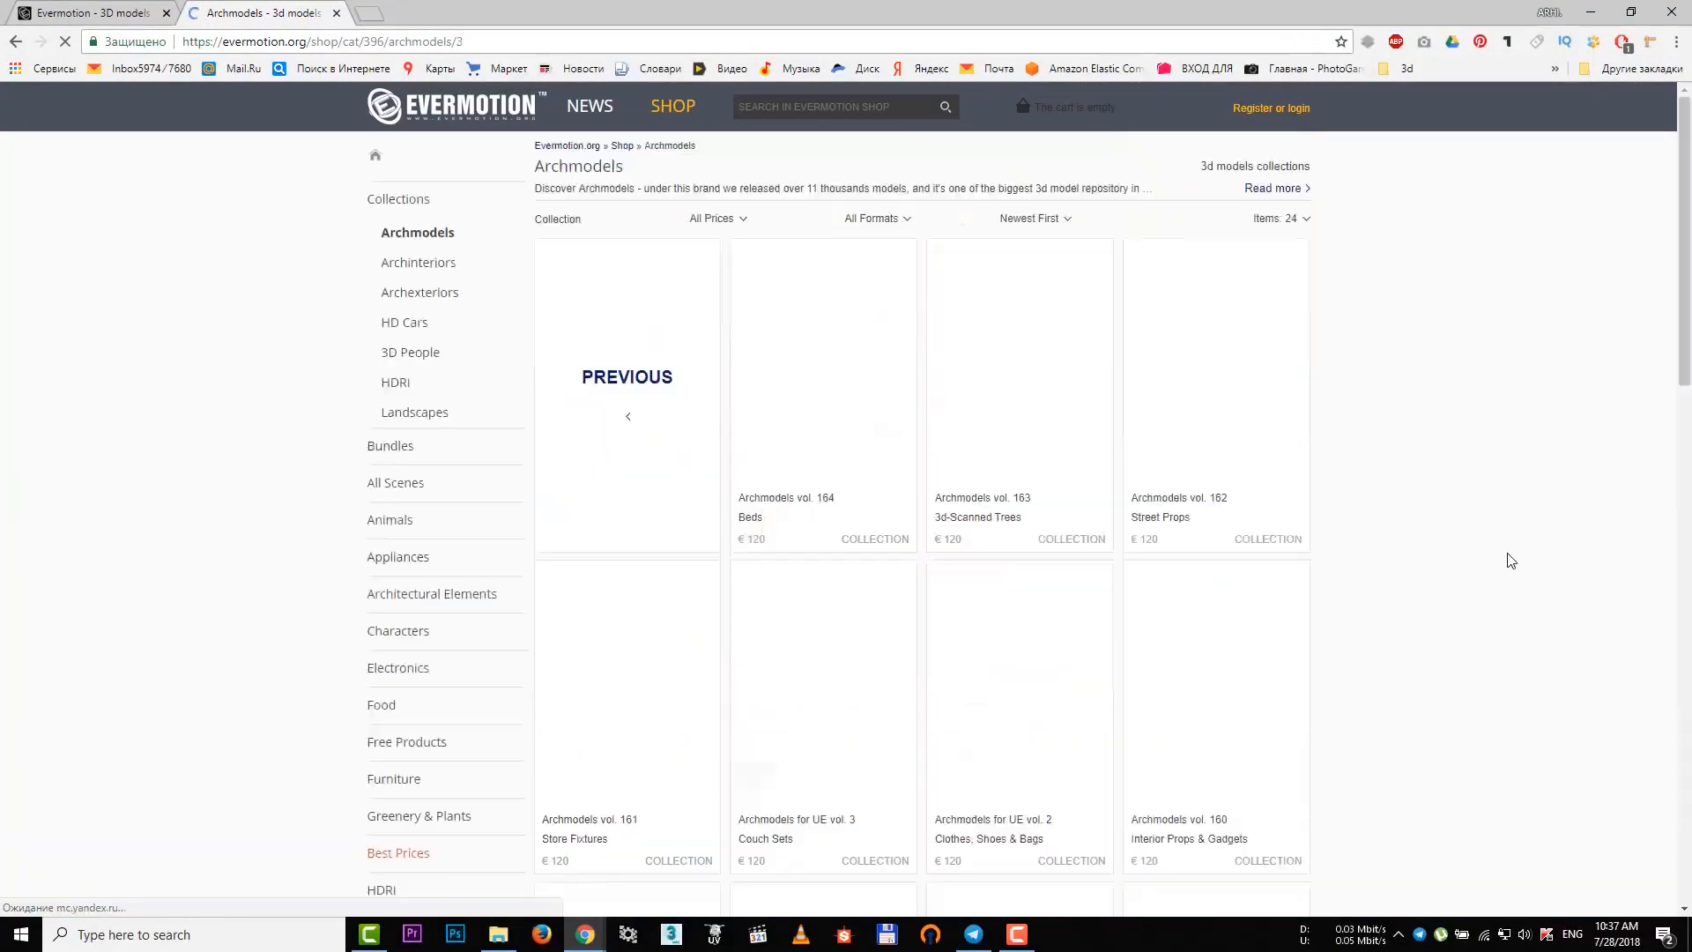
pyautogui.scroll(-3)
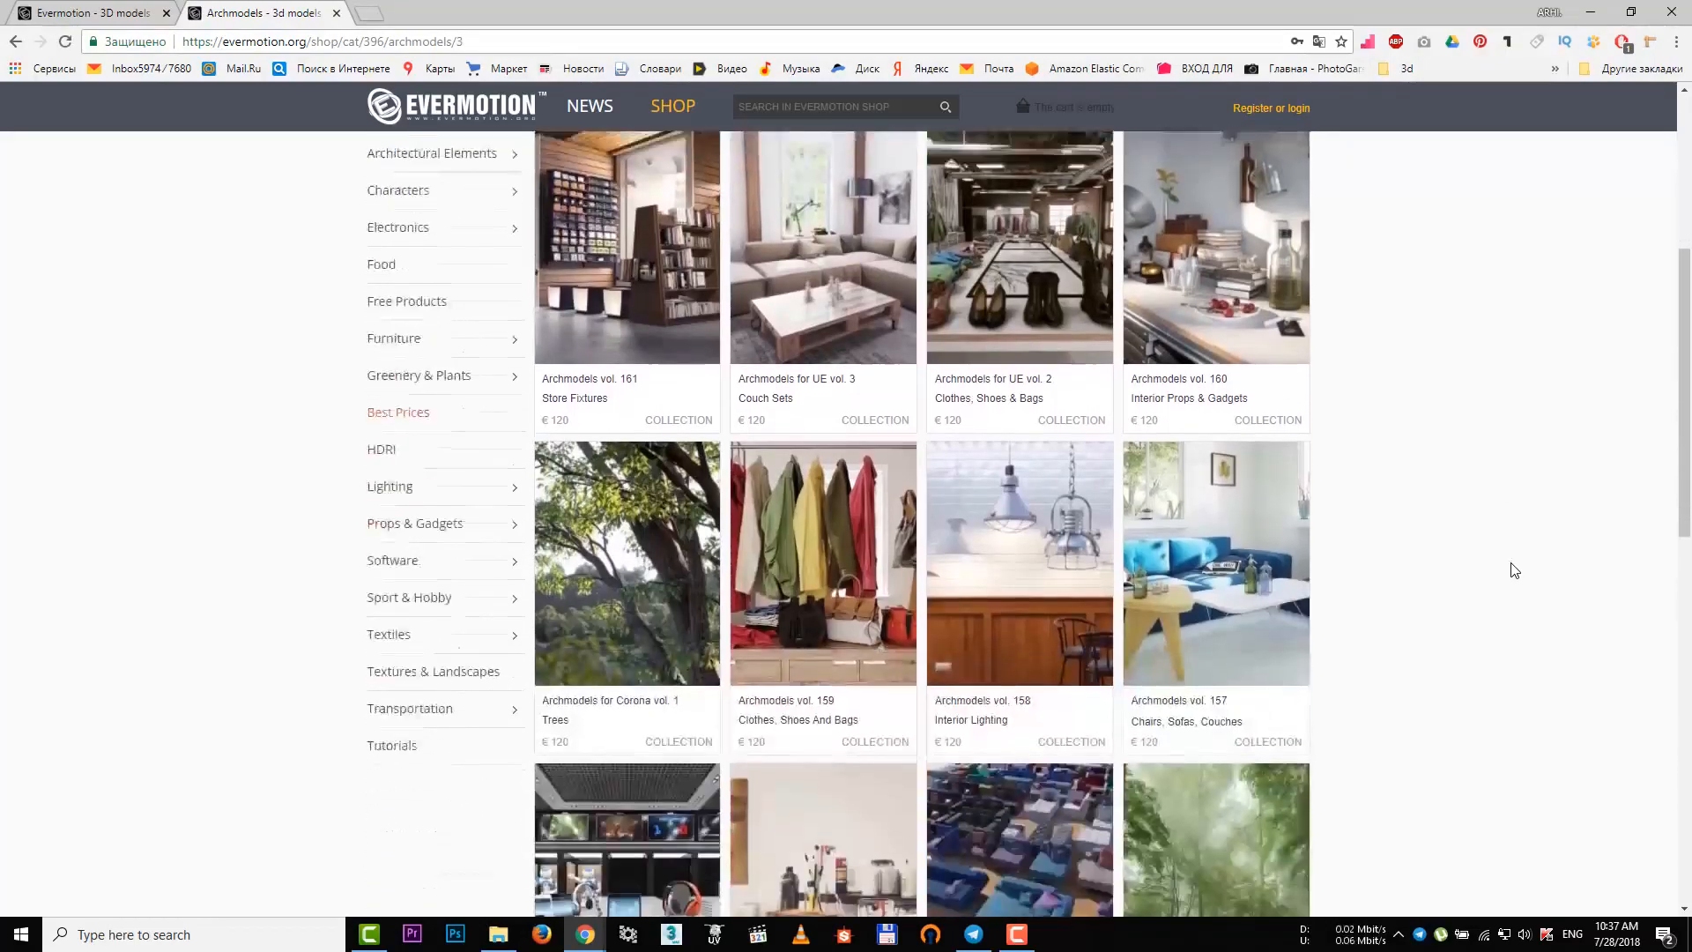